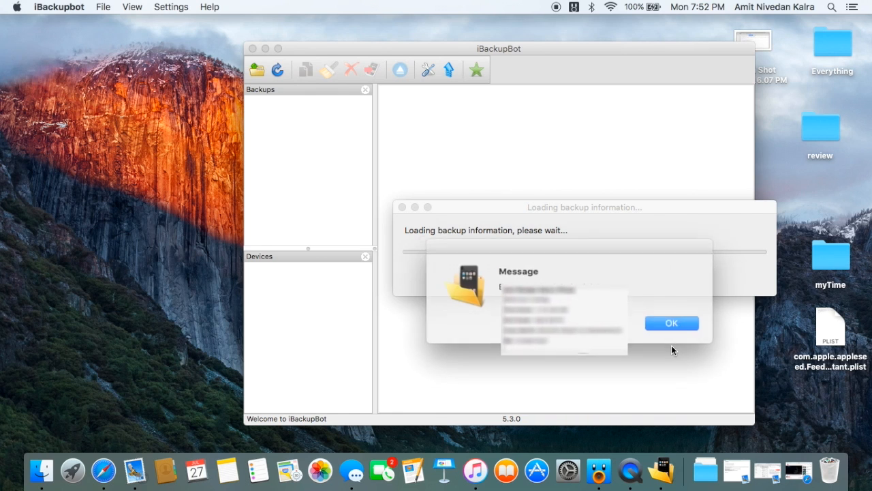
- Dismiss the device message and load the iPhone 5s backup's domain folders
left_click(671, 322)
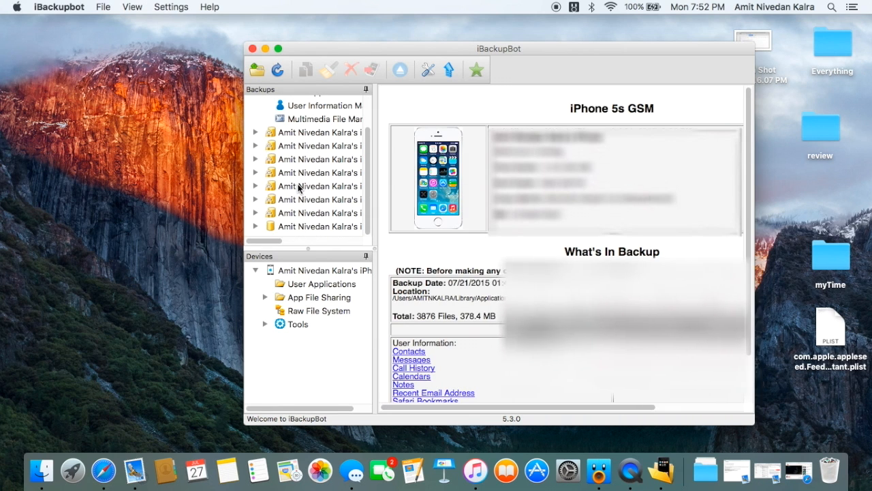
left_click(320, 199)
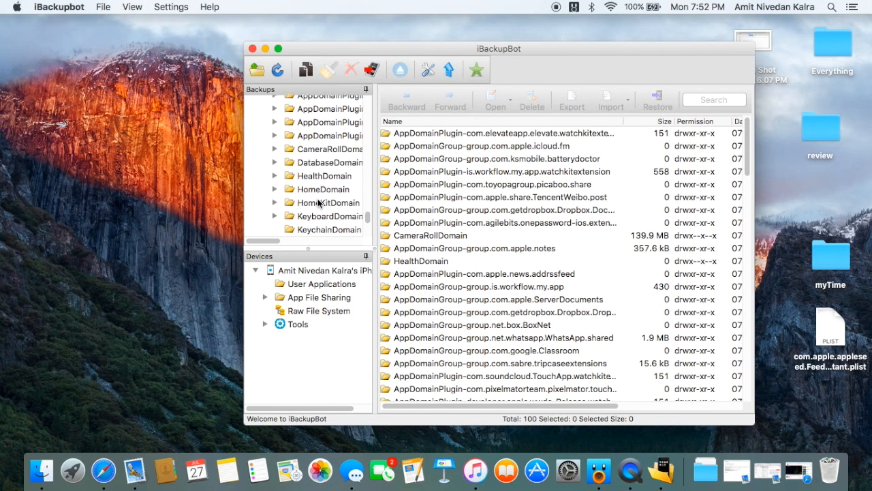
- Select the FeedbackAssistant plist in ManagedPreferencesDomain/mobile and cancel the Import Files dialog
scroll("down", 3)
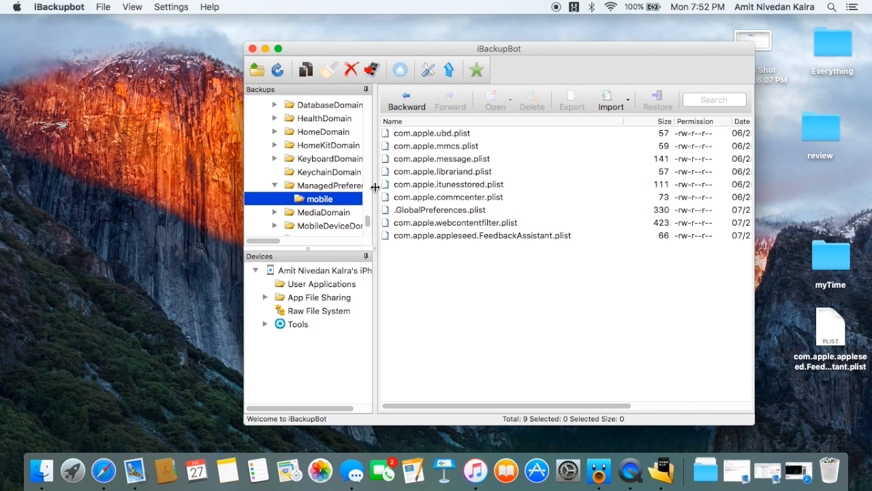
left_click(483, 234)
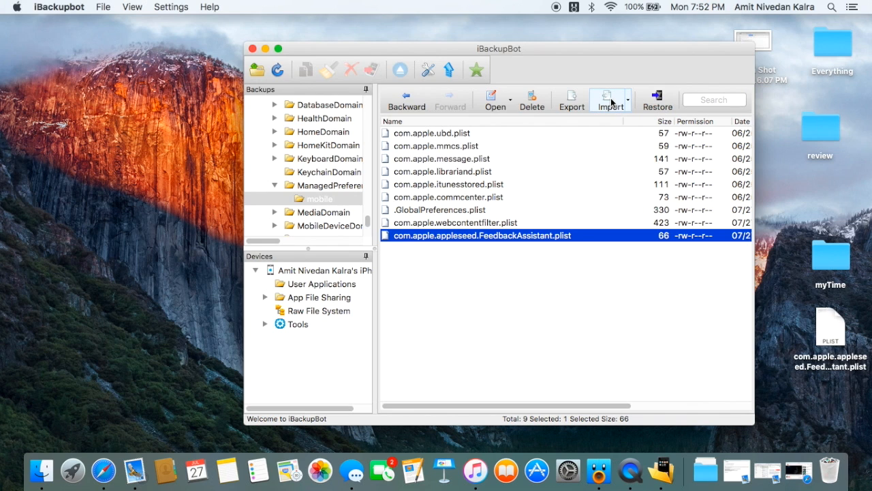
left_click(610, 98)
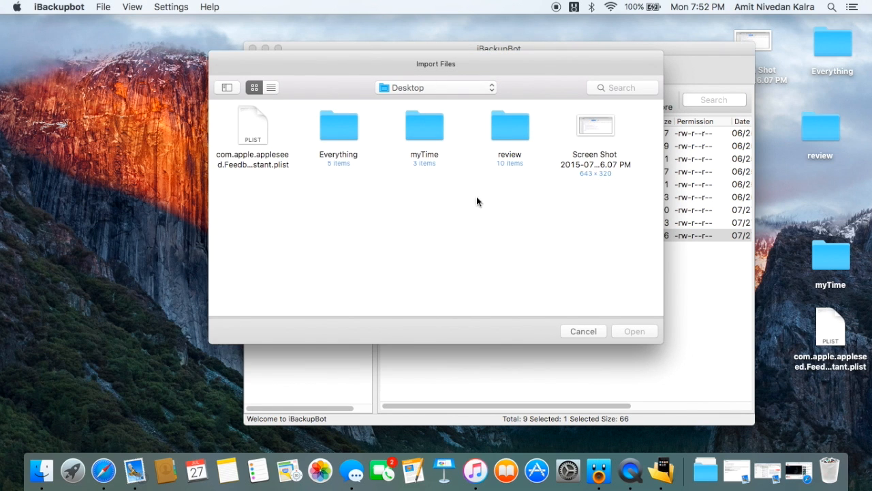
mouse_move(573, 332)
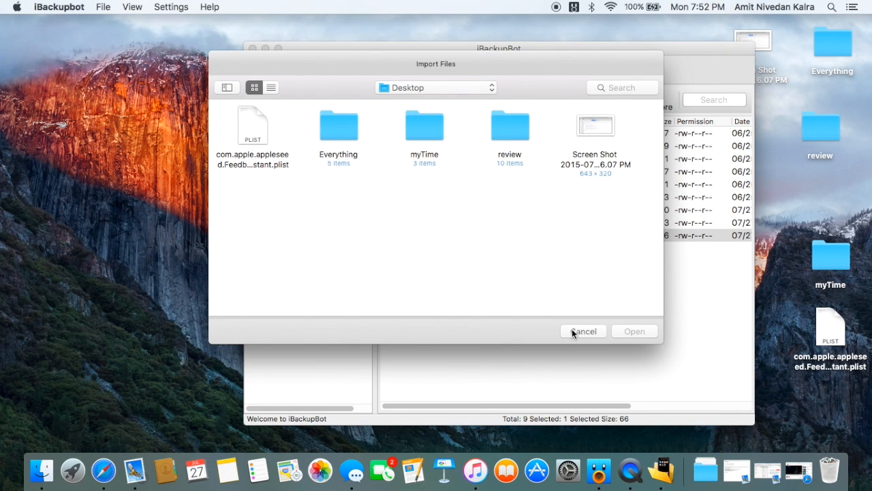
left_click(583, 331)
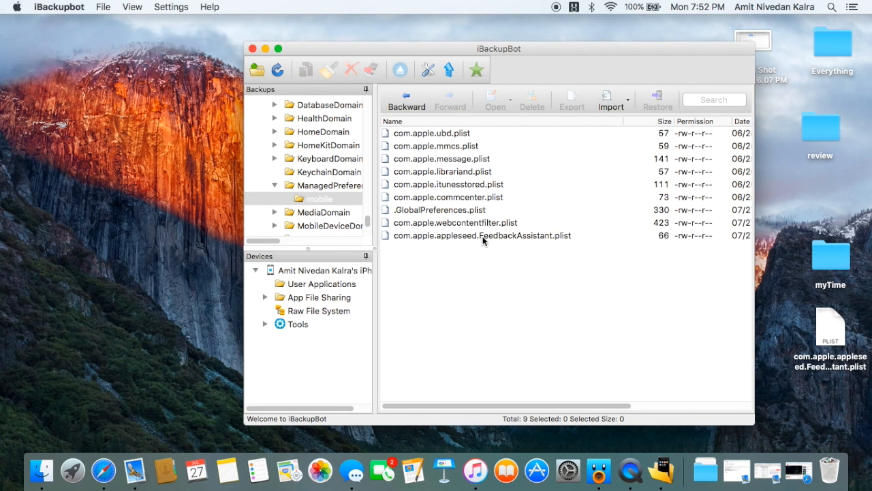
left_click(480, 235)
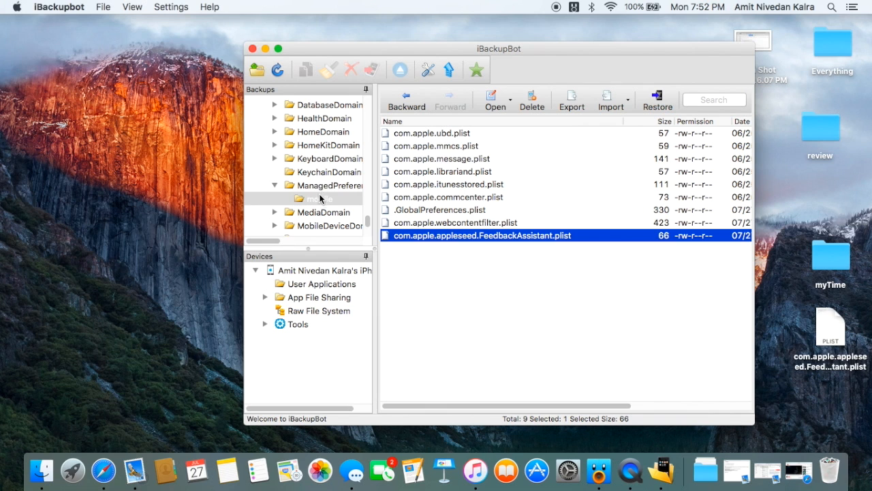
left_click(319, 199)
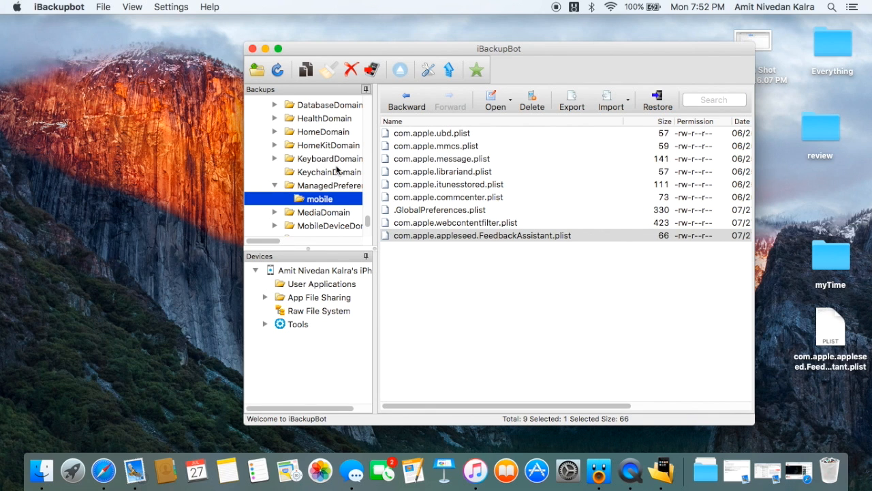
left_click(657, 98)
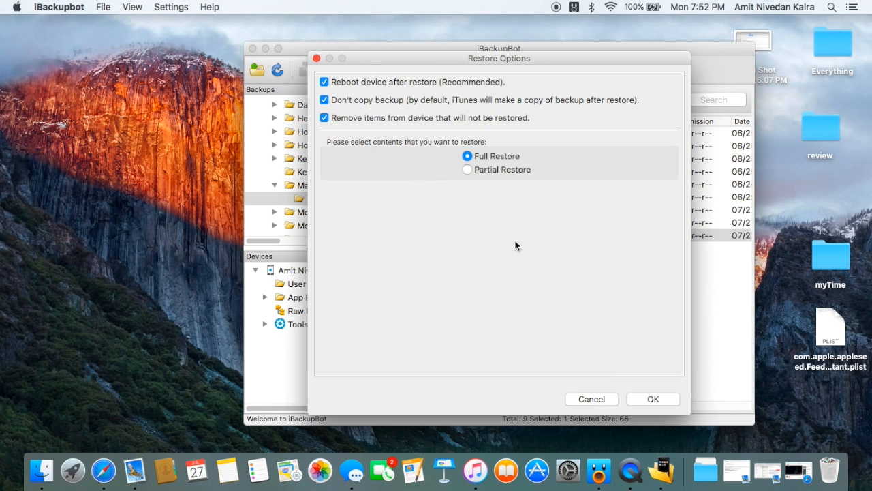
left_click(651, 398)
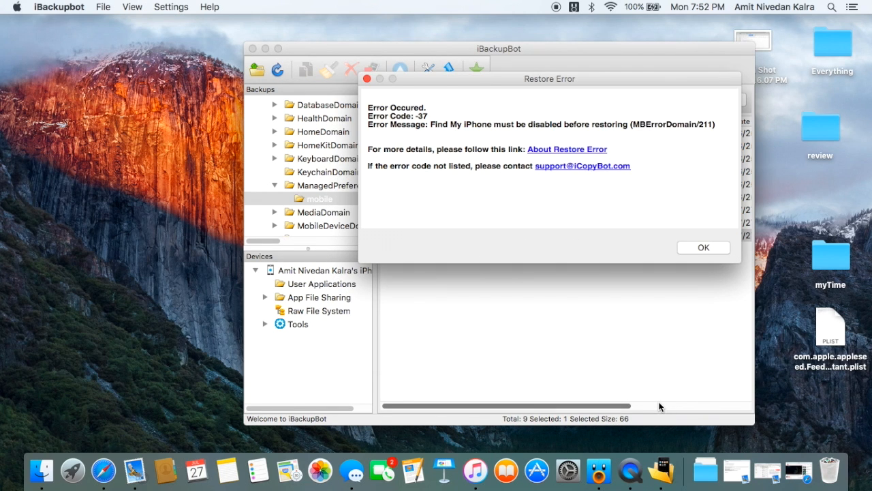
left_click(704, 246)
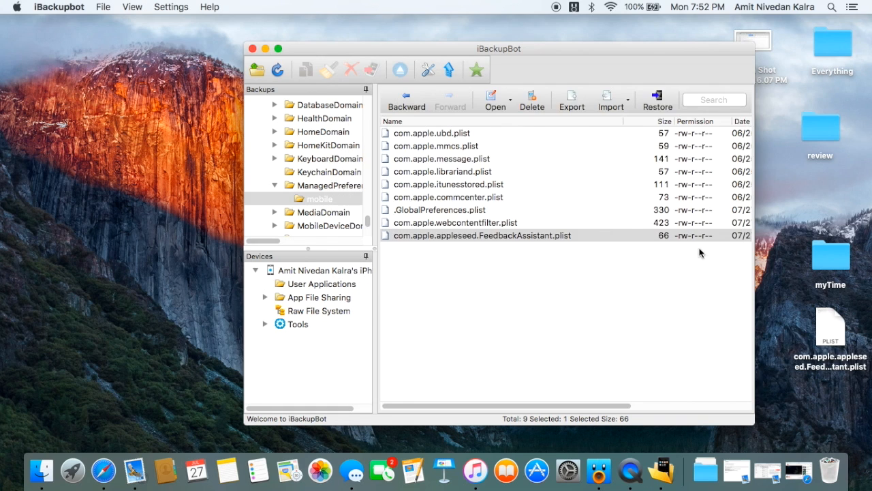
left_click(567, 302)
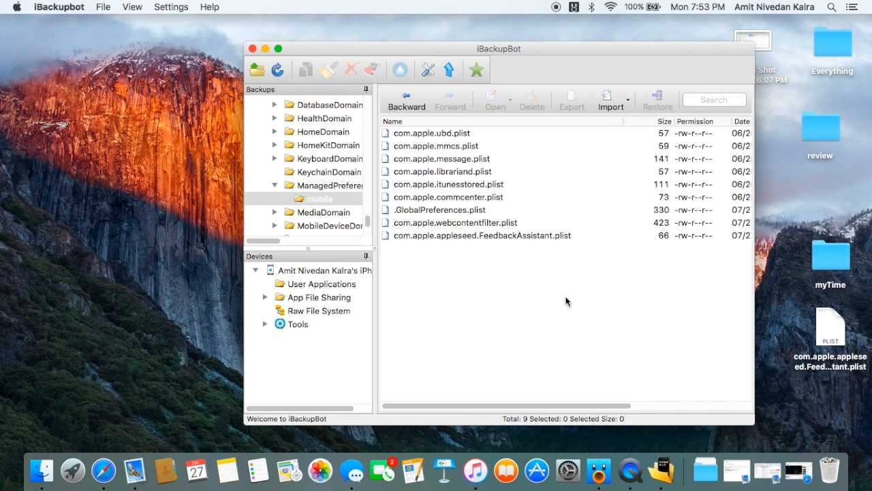
left_click(657, 98)
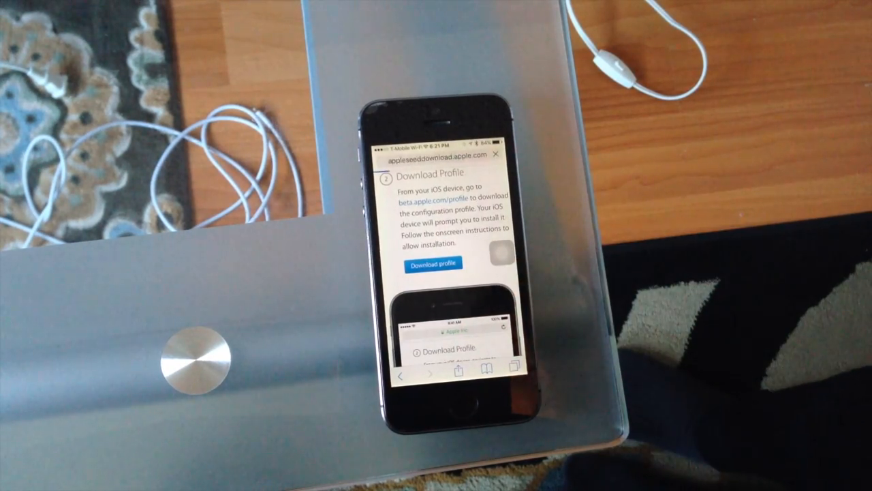
- Download and install the iOS 9 Beta Software Profile on the iPhone, choosing Not Now for restart
left_click(433, 263)
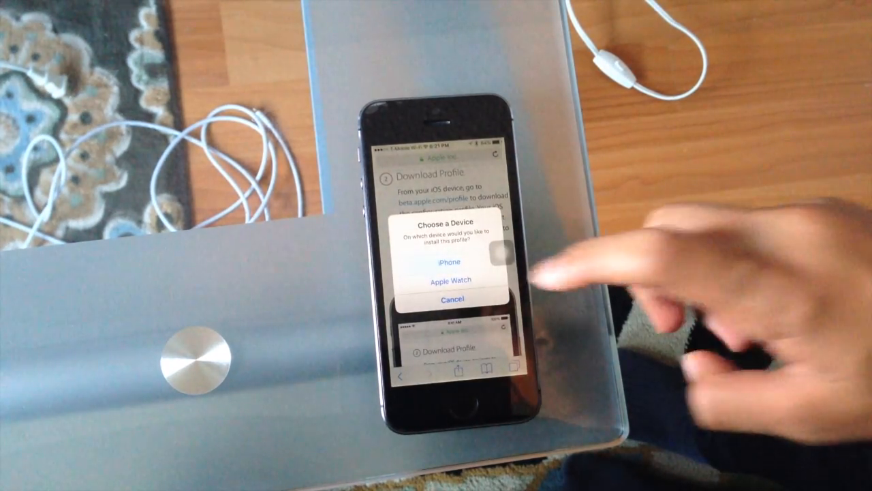
left_click(448, 262)
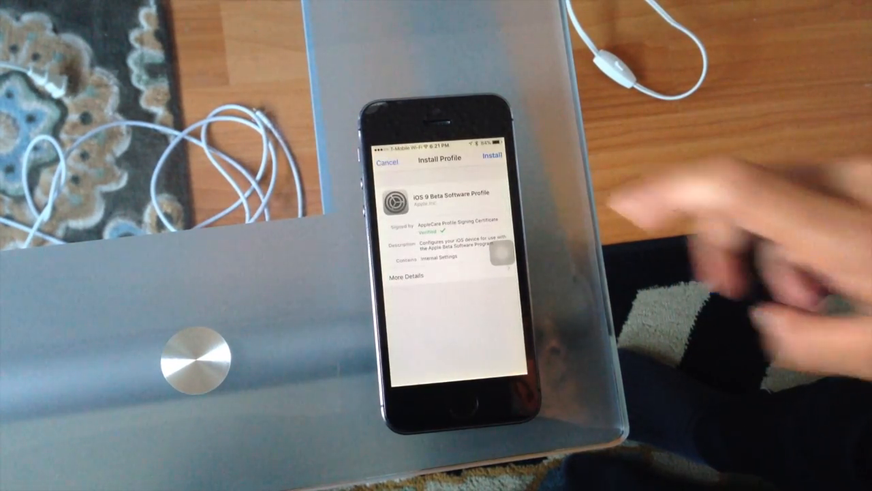
left_click(491, 159)
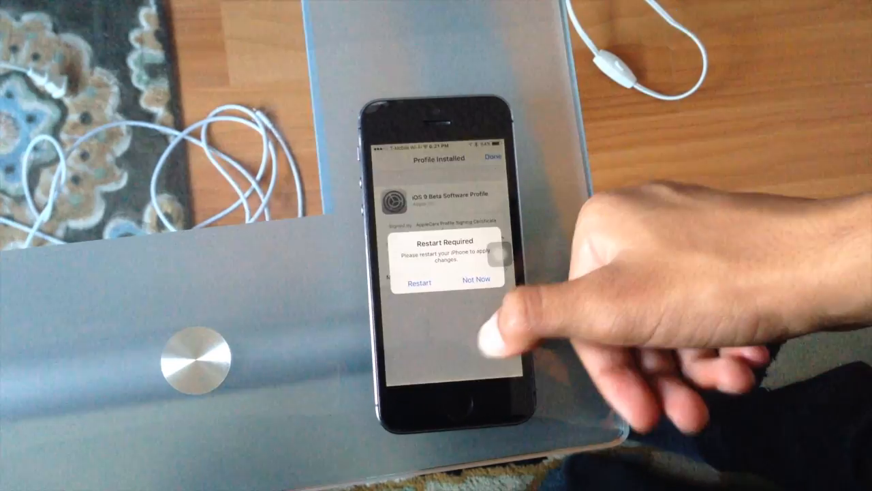
left_click(478, 281)
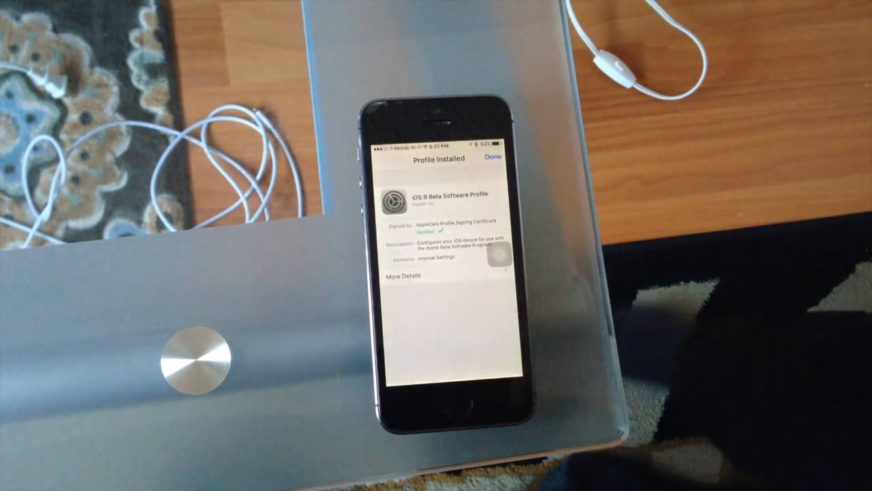